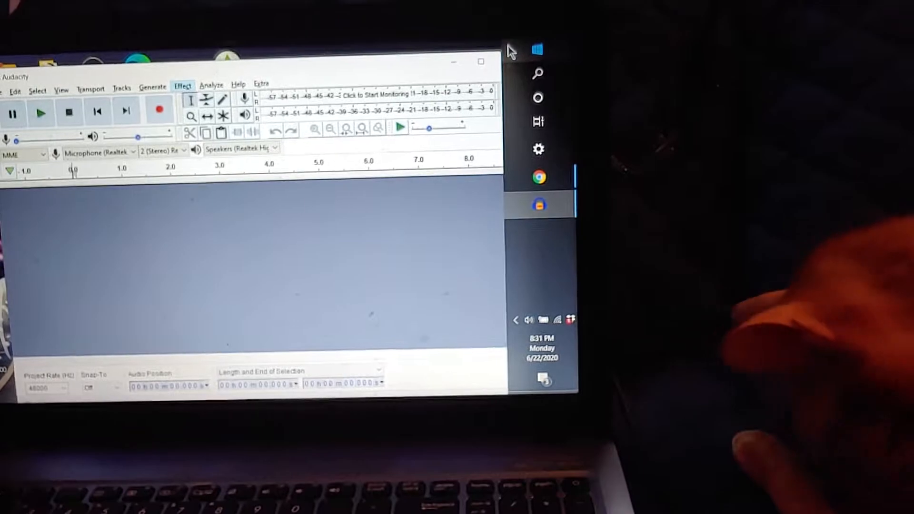
# Show the Effect menu listing the available audio effects for the empty project.
pyautogui.click(182, 85)
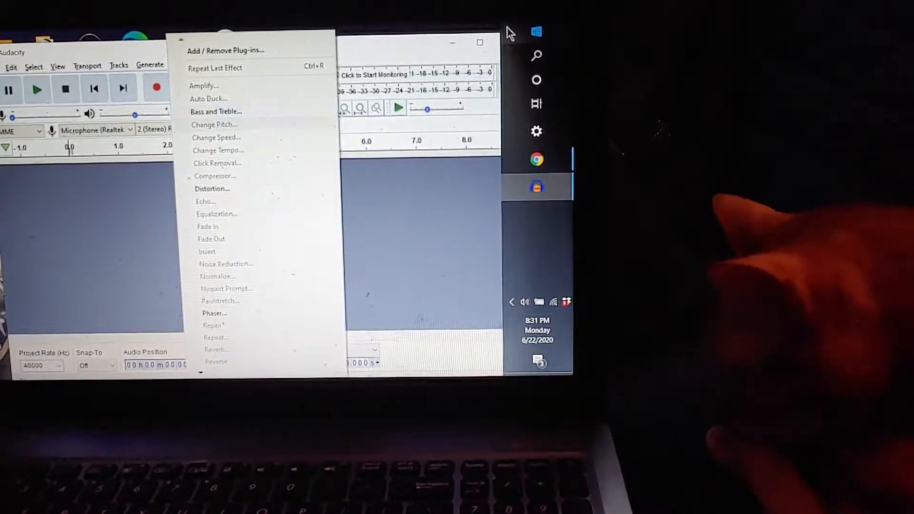
pyautogui.moveTo(217, 116)
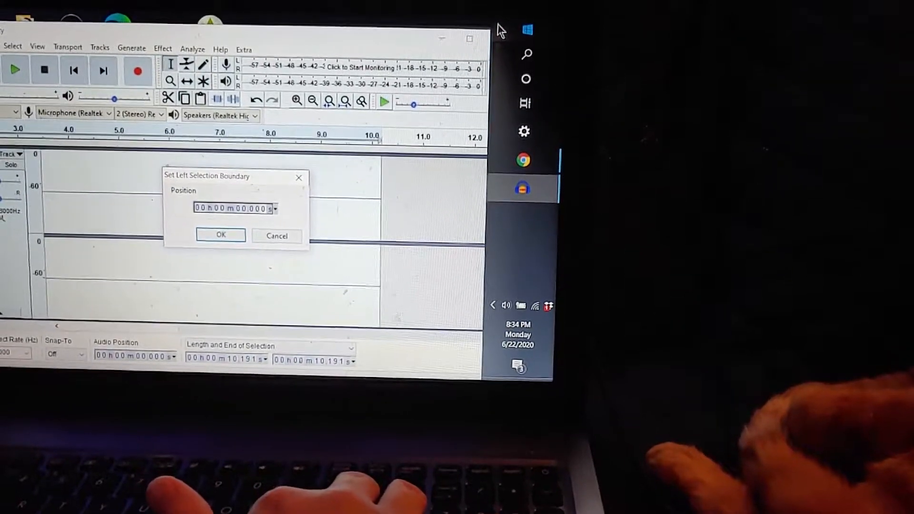
# Confirm the selection boundaries at 0 seconds (Shift+J) and 10.191 seconds (Shift+K).
pyautogui.click(221, 235)
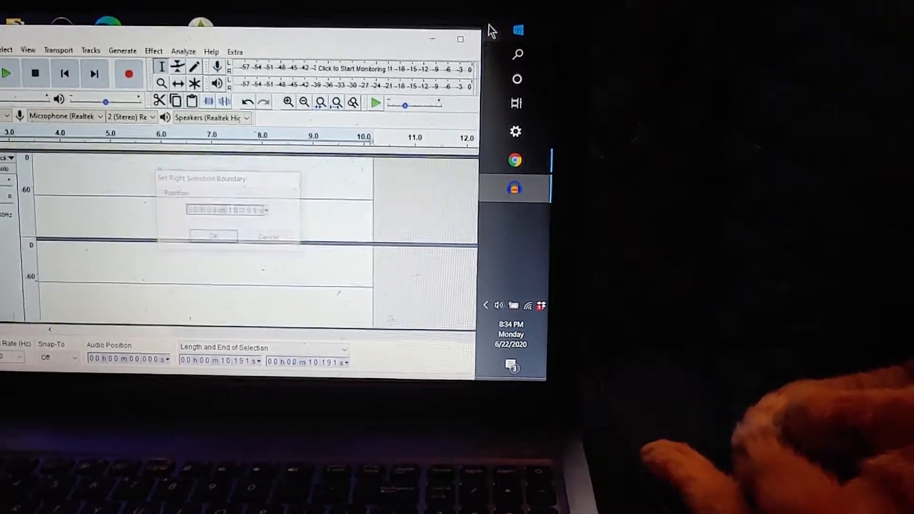
pyautogui.click(212, 235)
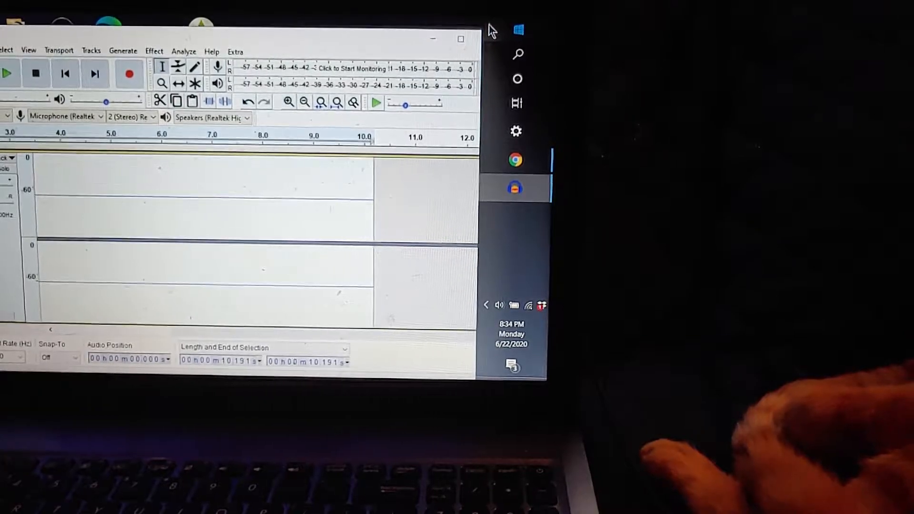